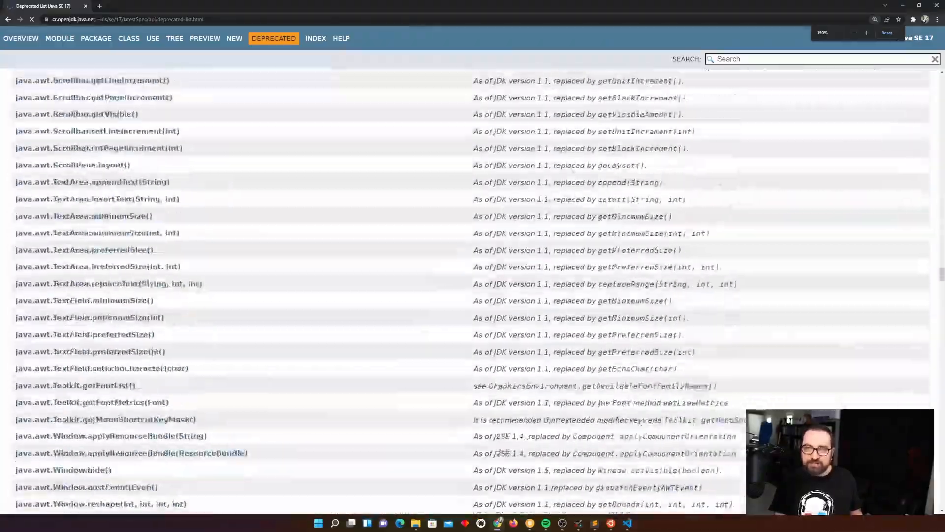
Step: Launch a Java 17 JShell session from the integrated terminal with the jshell command
scroll(down, 3)
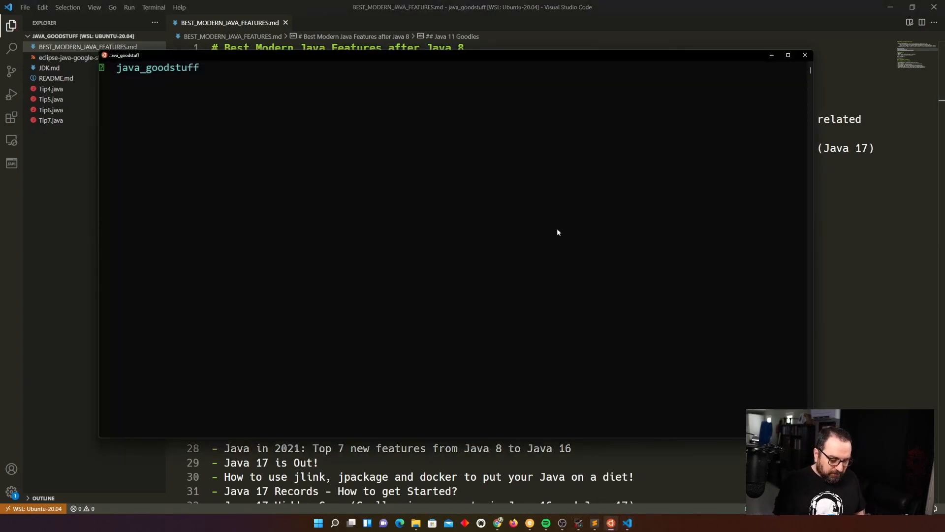
text(jshell)
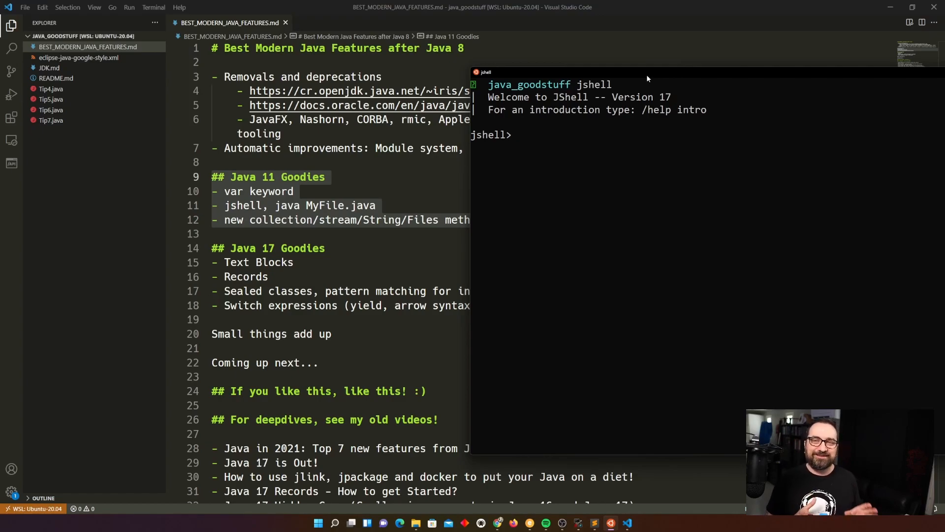
Step: Declare String hello = "HELLO" and String hello = new String("HELLO") in JShell
text(S)
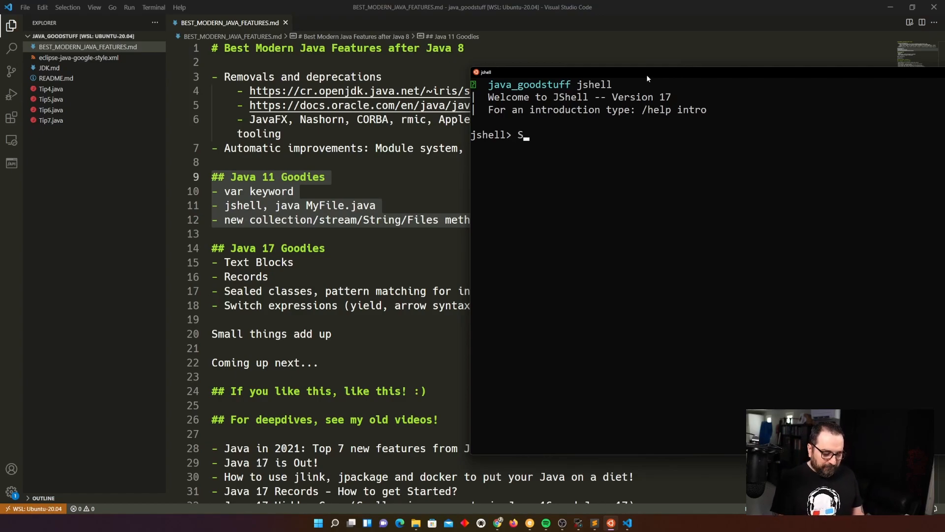
text(tring hello = "HELLO";)
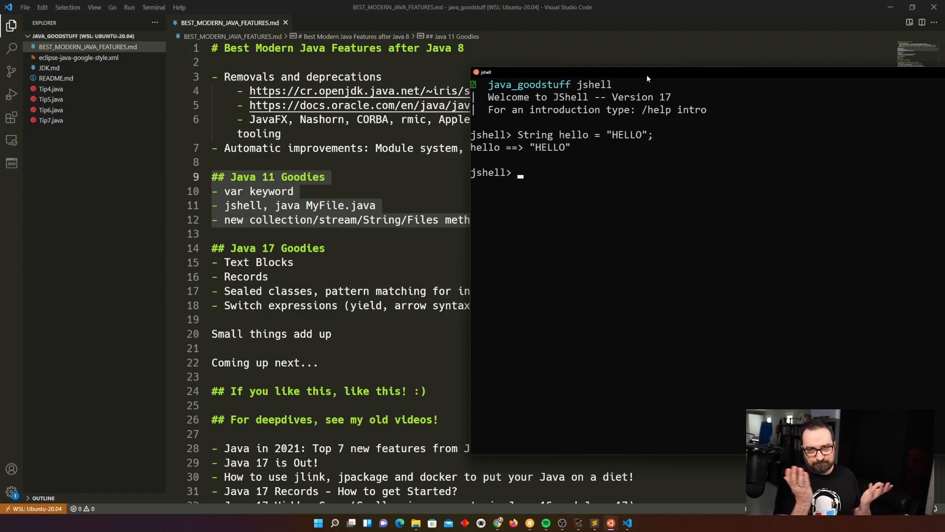
text(String he)
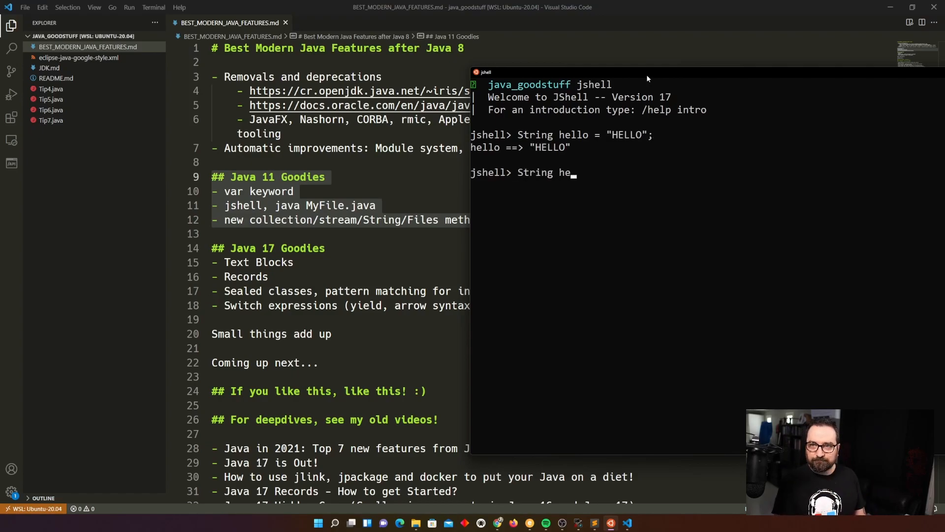
text(llo = new String("HELLO");)
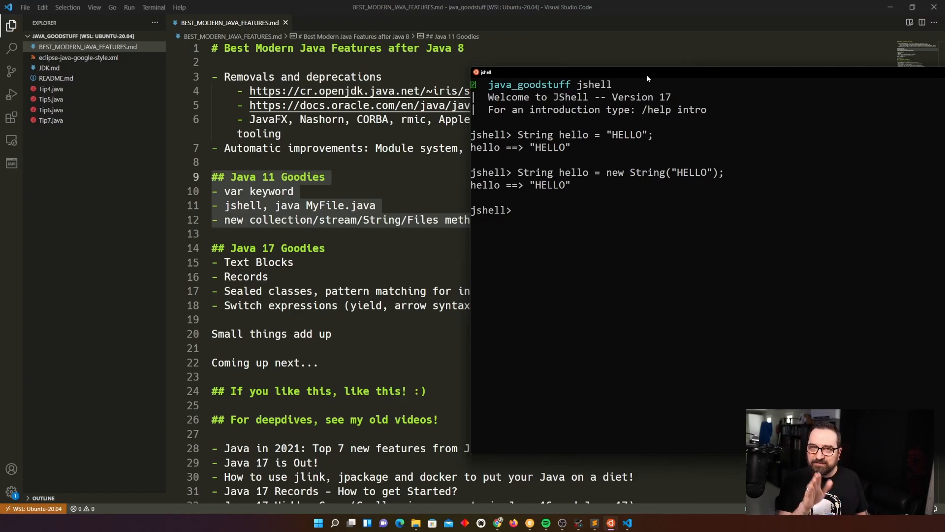
Step: Redeclare hello using var inference as var hello = "WORLD" in JShell
text(var)
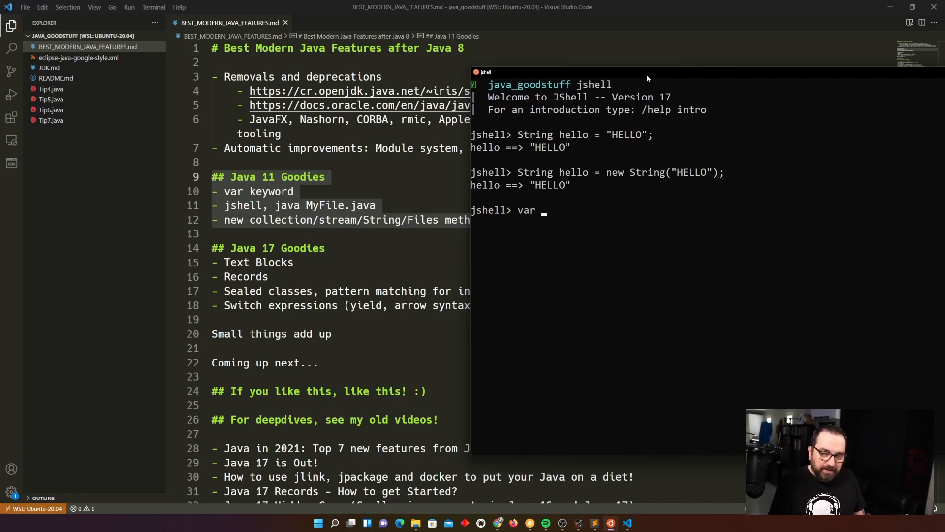
text(hello =)
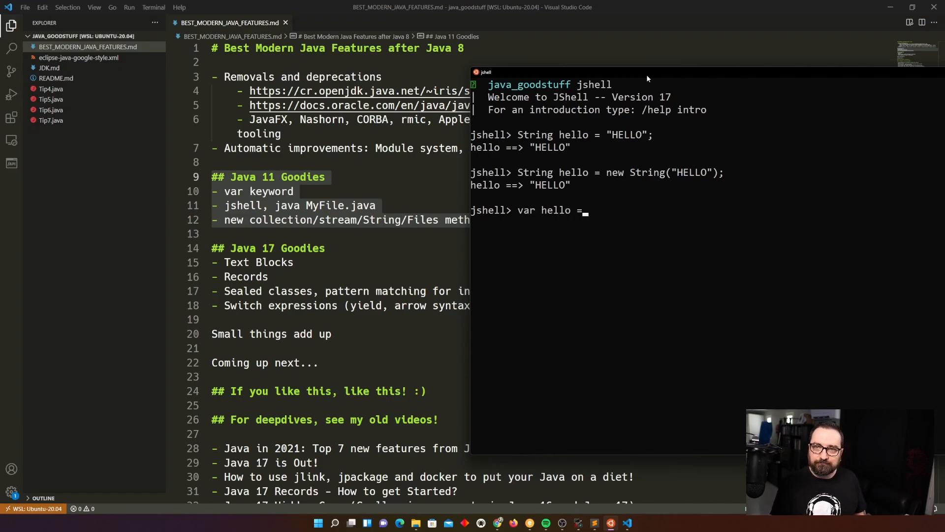
text("WORLD")
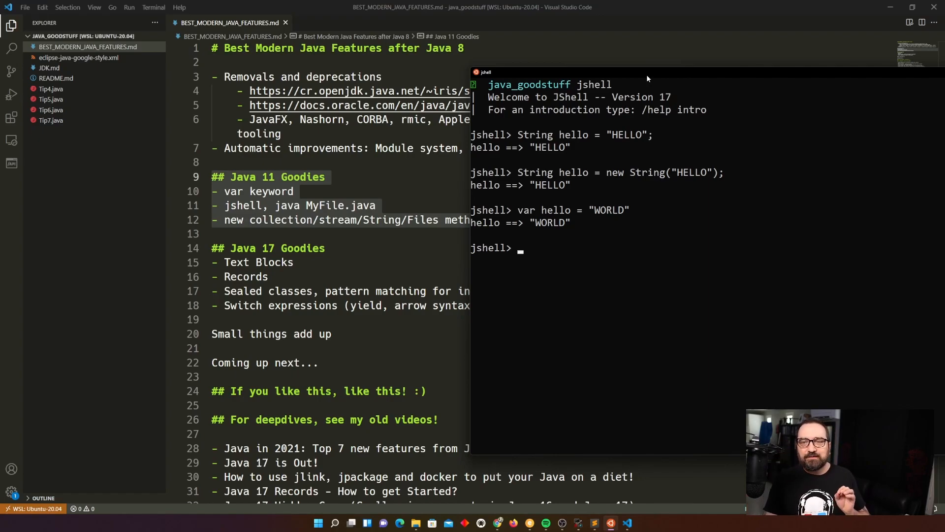
mouse_move(523, 176)
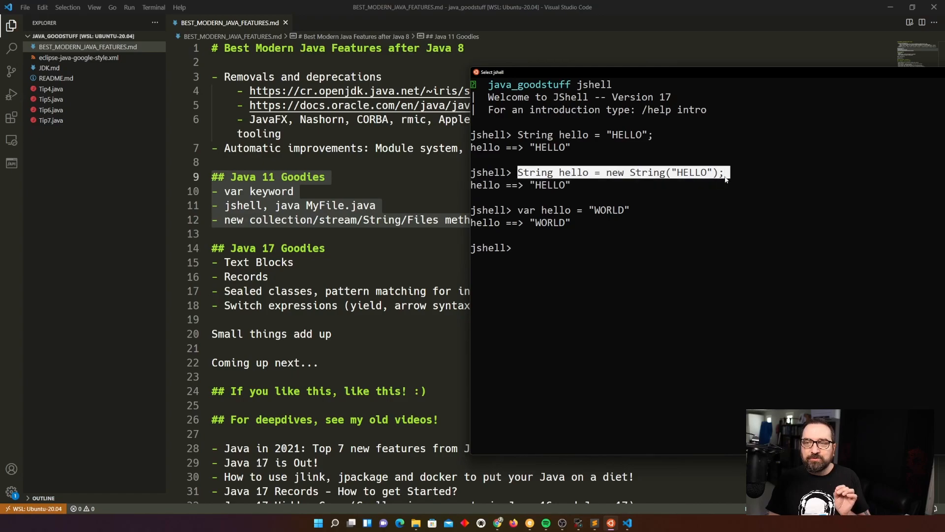
mouse_move(698, 180)
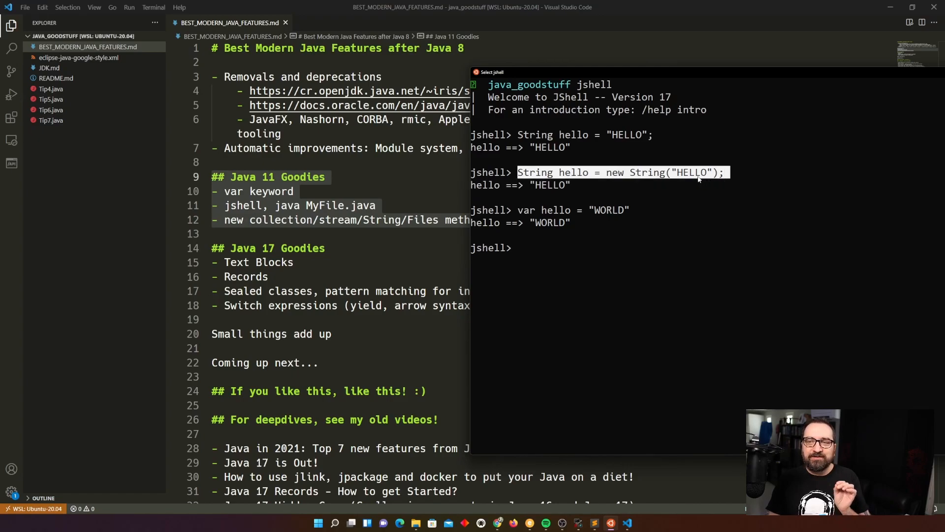
mouse_move(655, 177)
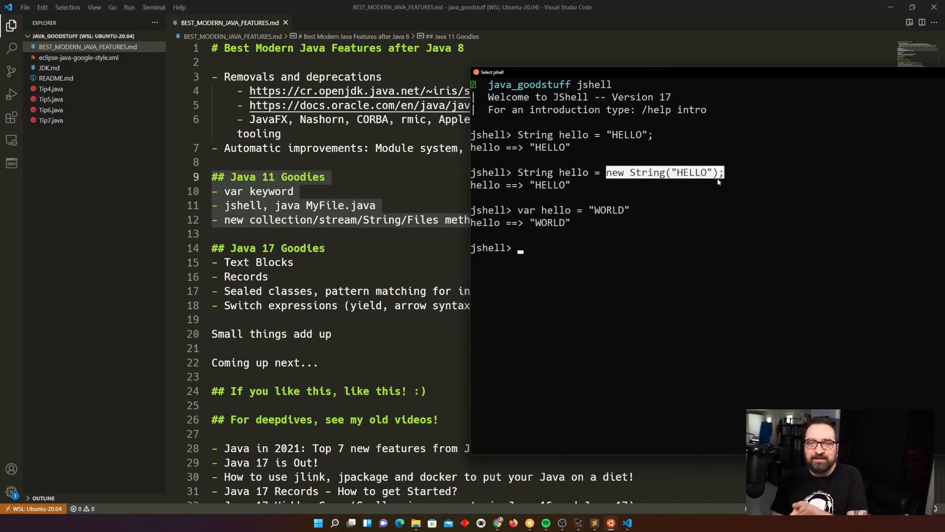
mouse_move(707, 188)
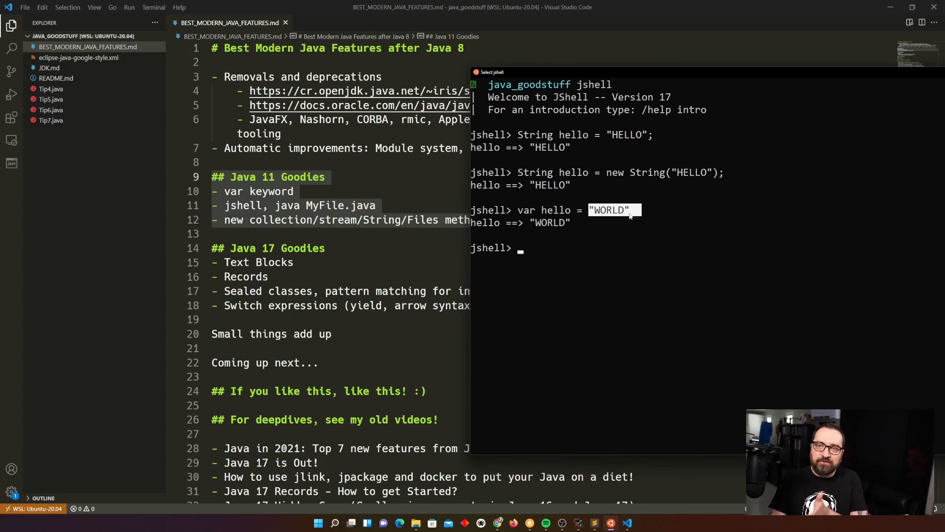
mouse_move(525, 225)
text(var)
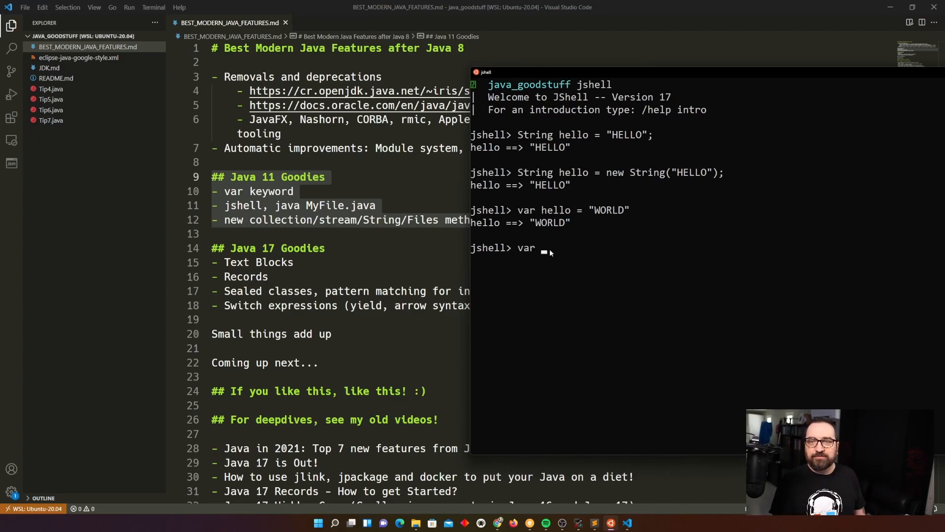
text(hello = n)
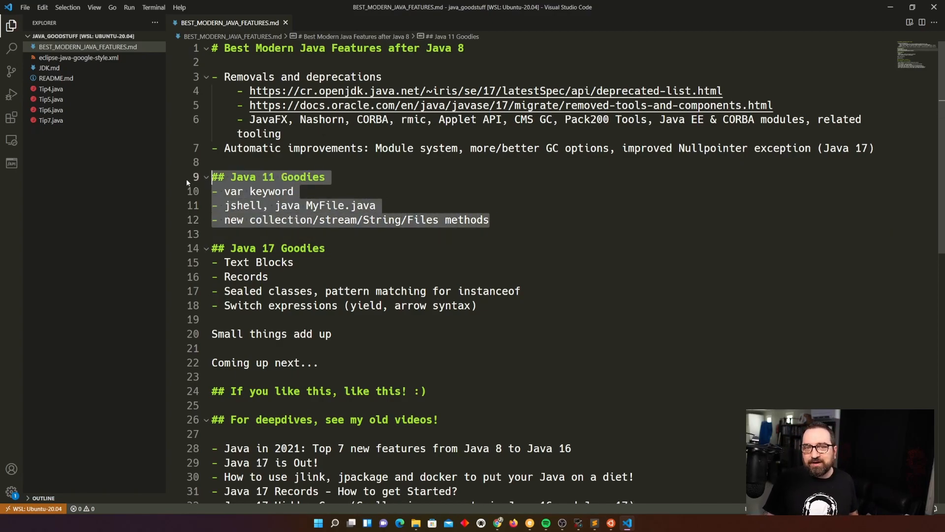
click(491, 220)
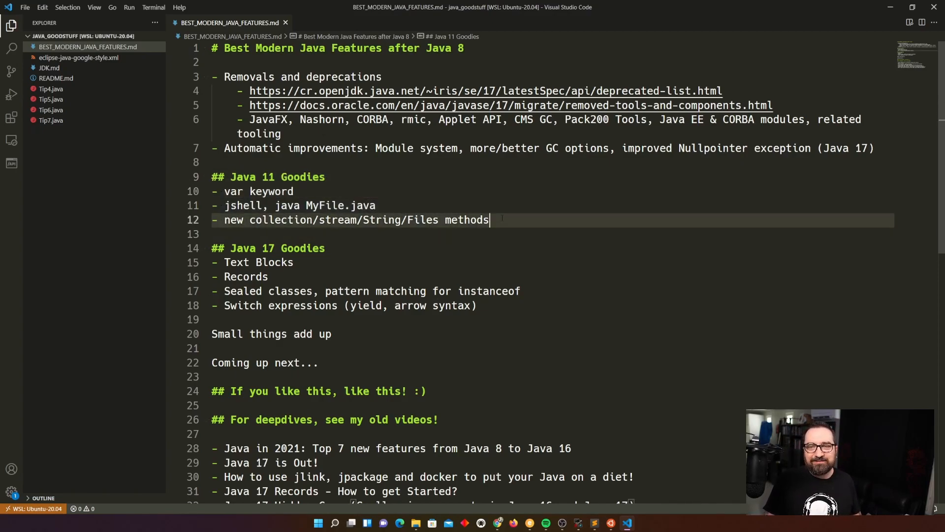
drag(211, 177, 489, 220)
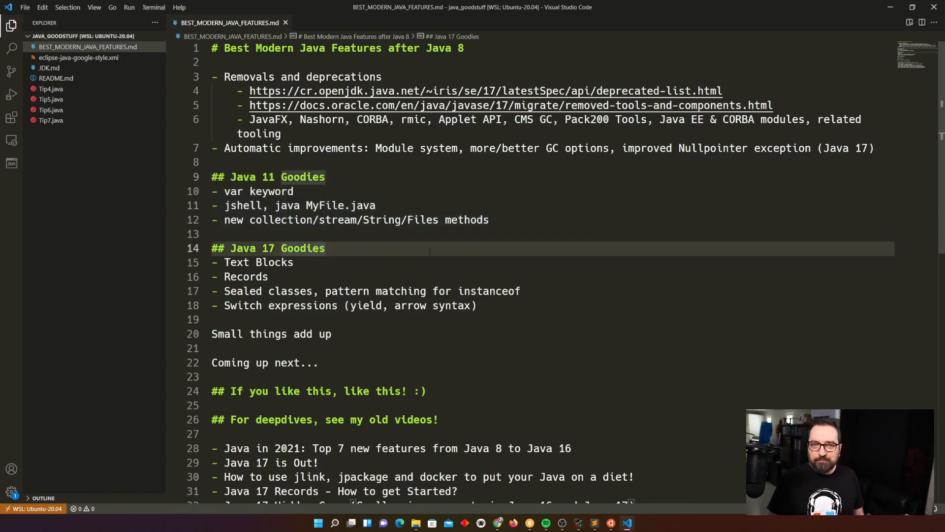
Step: Highlight the Java 17 Goodies section and settle on the Text Blocks item before returning to JShell
drag(211, 262, 477, 310)
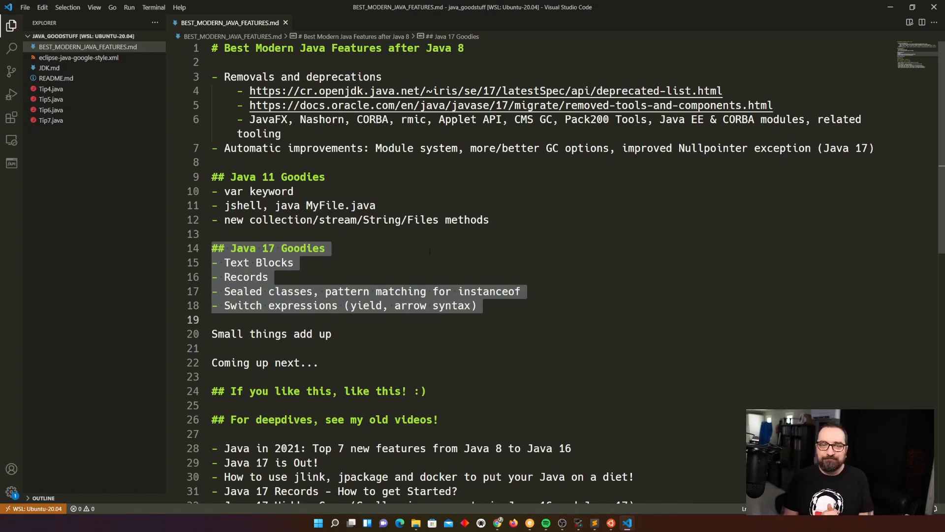
click(374, 262)
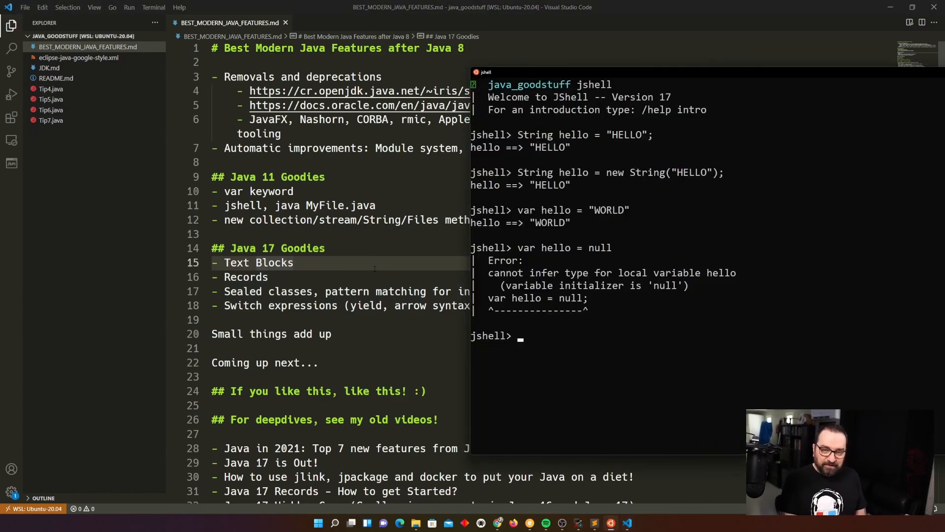
Step: Assign varvar a text block with lines hello, world and <b> in JShell
text(var varvar = """)
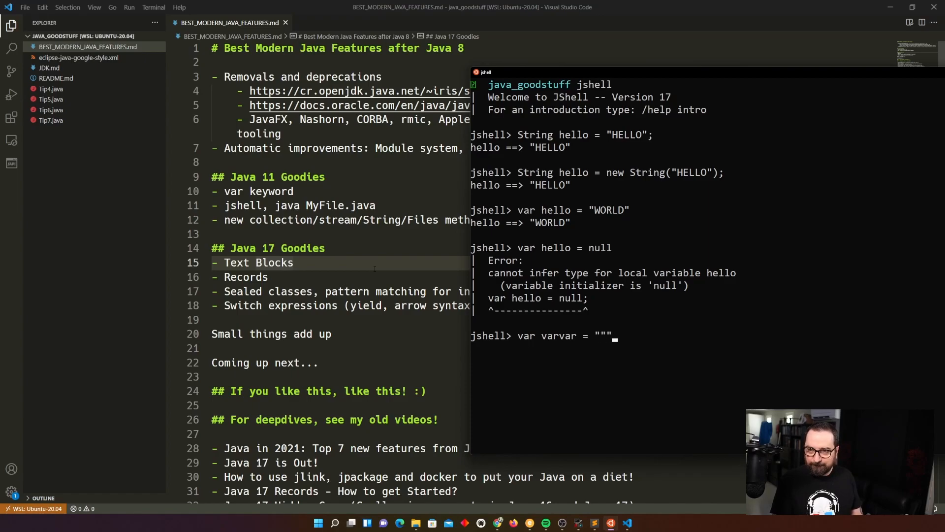
key(Enter)
text(<b)
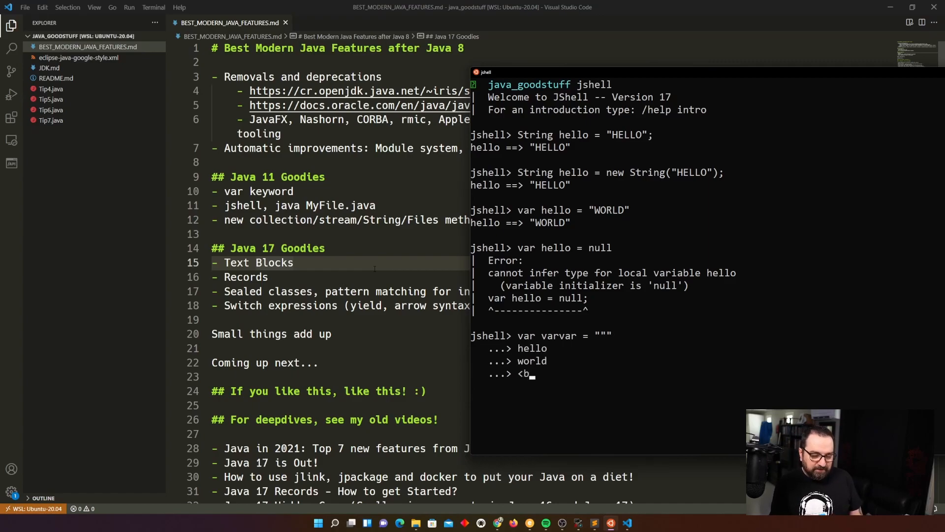
text(>)
text(""")
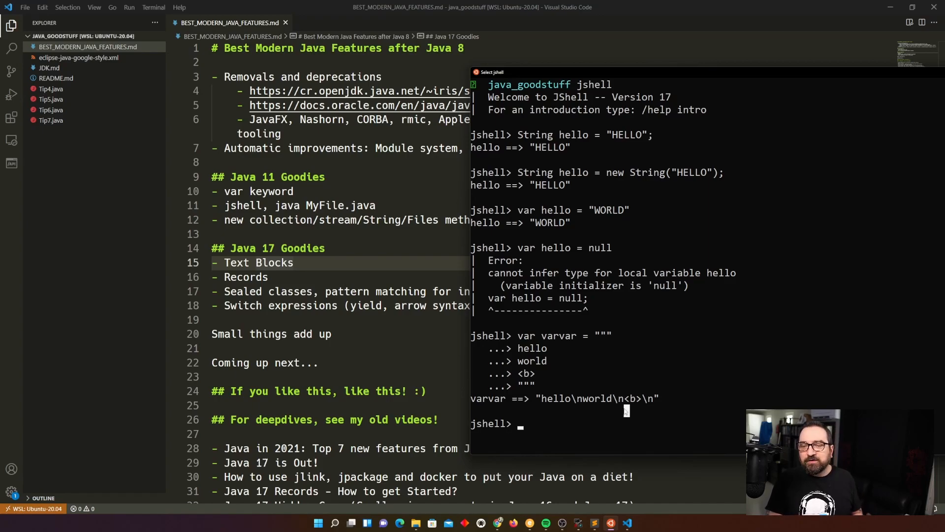
mouse_move(600, 409)
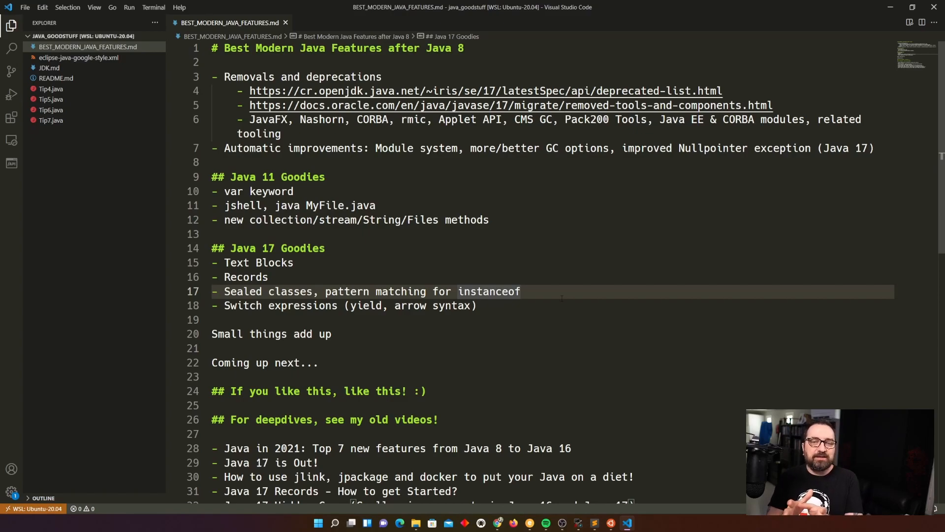
click(480, 306)
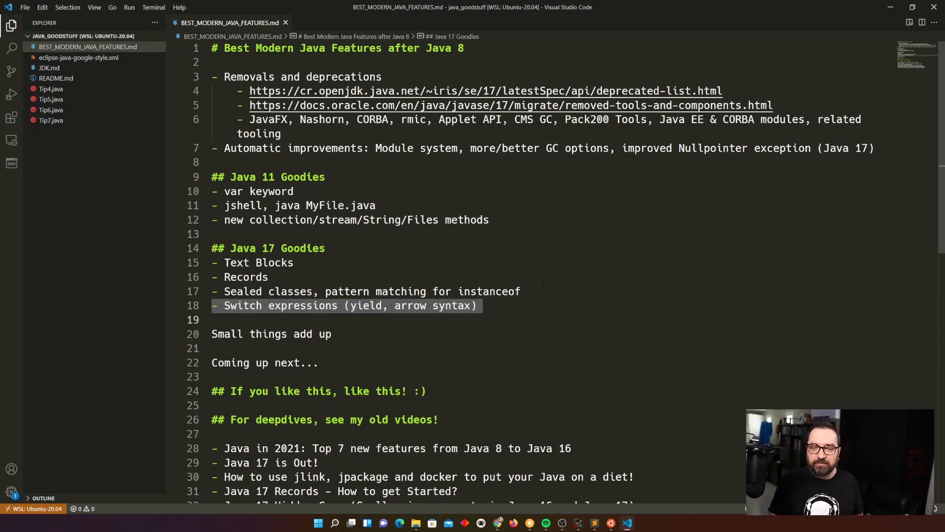
Step: Scroll past Sealed classes to the closing sections listing older Java deep-dive videos
scroll(down, 3)
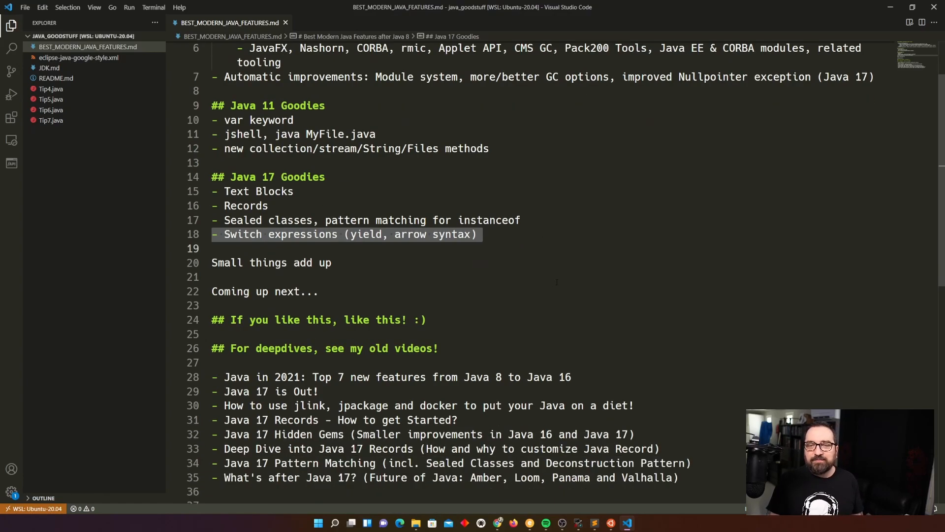
click(481, 234)
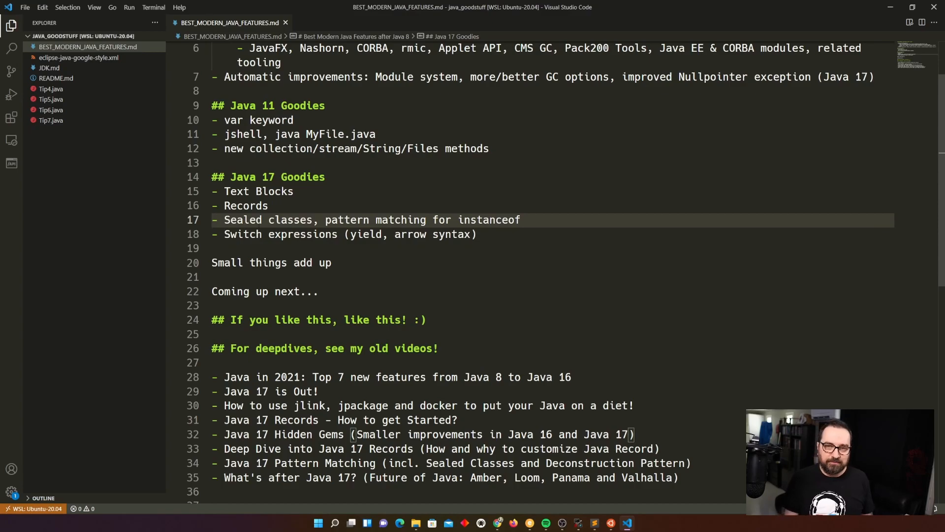
drag(223, 220, 477, 234)
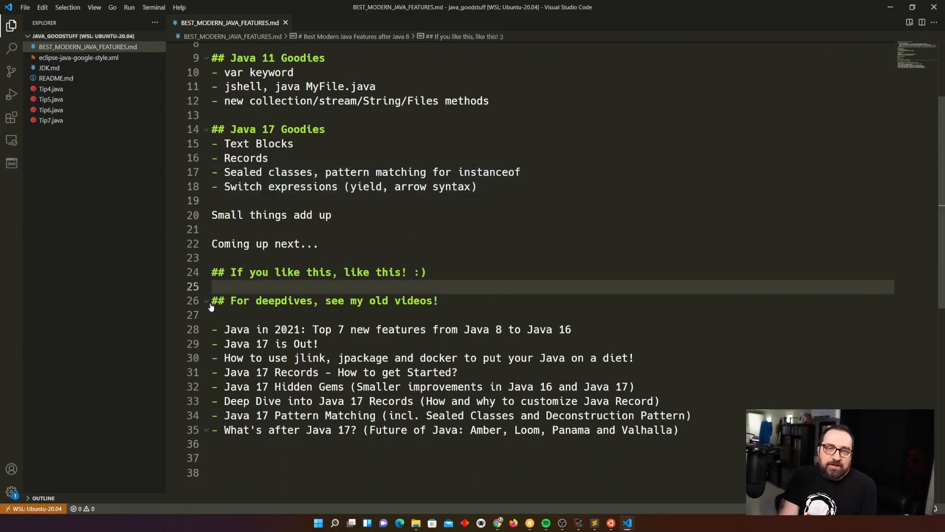
click(205, 302)
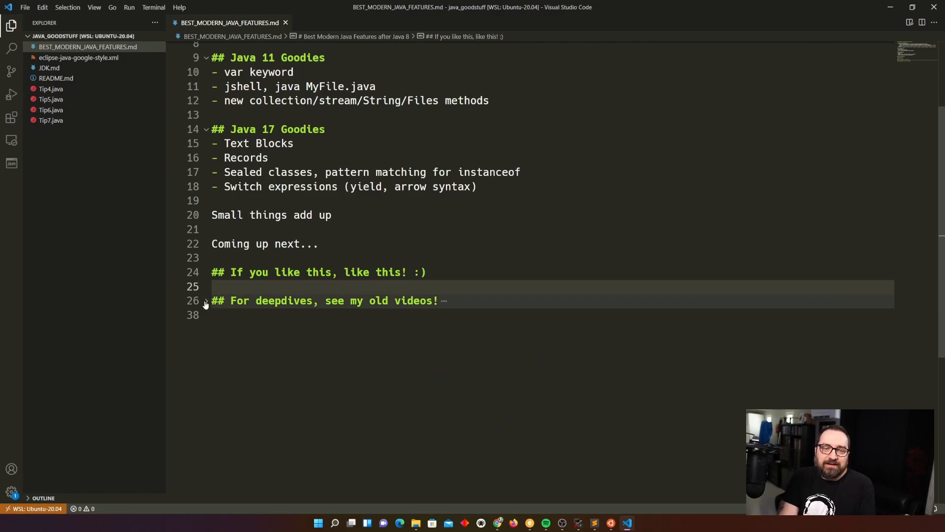
click(206, 300)
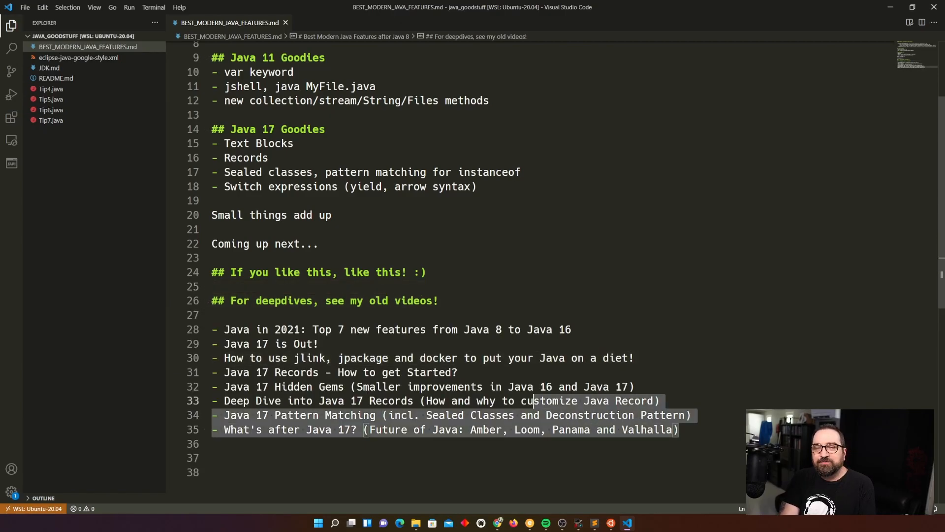
click(401, 344)
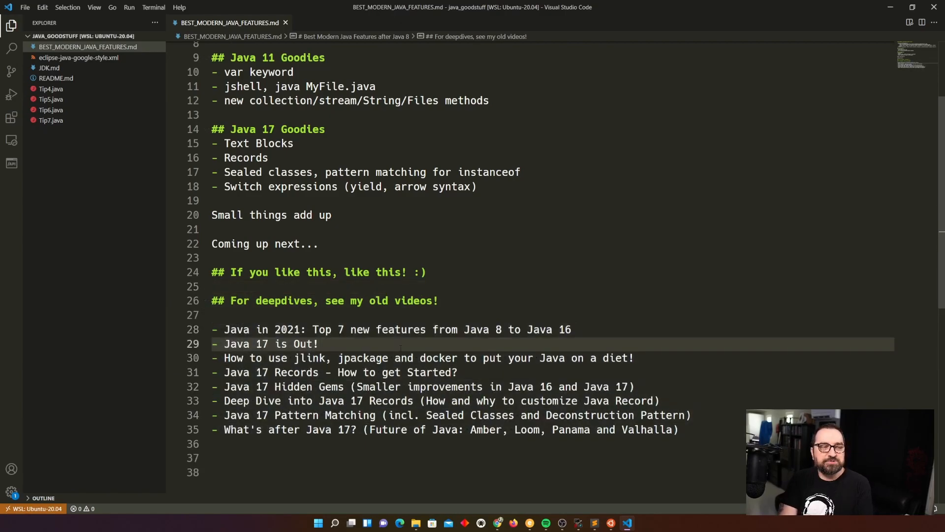